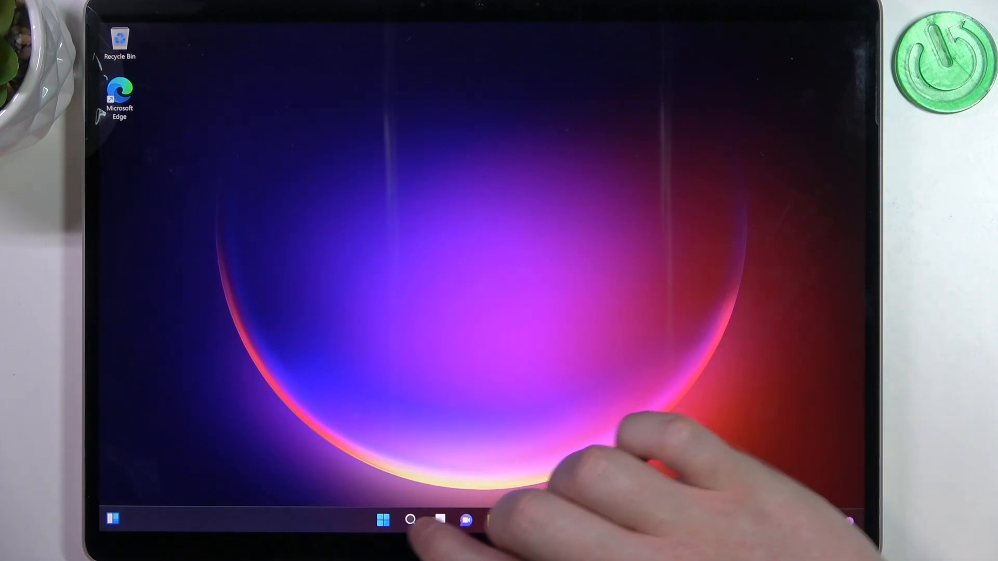
Step: Launch the Settings app from Start and enter the Time & language section
{"action": "left_click", "coordinate": [383, 520]}
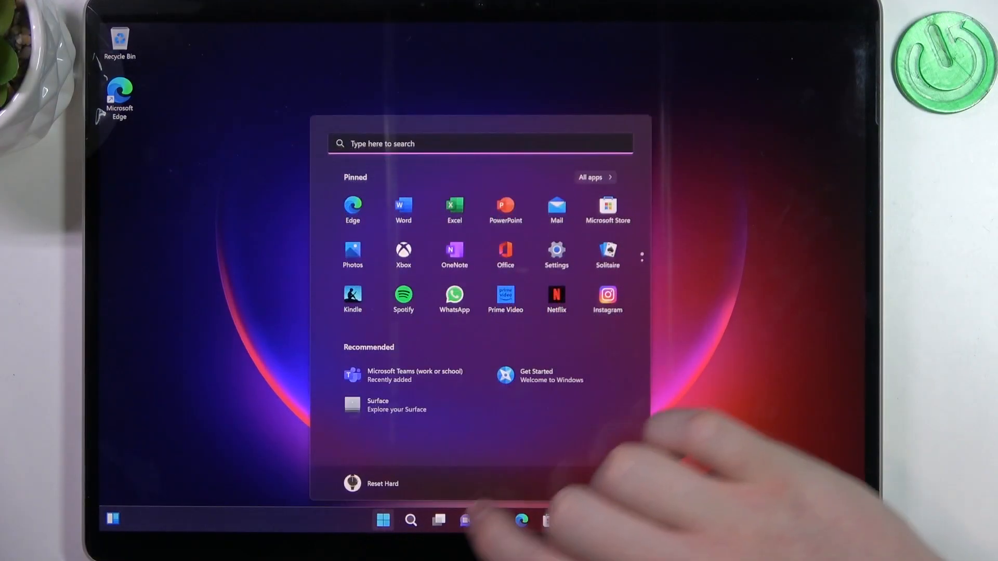
{"action": "left_click", "coordinate": [556, 251]}
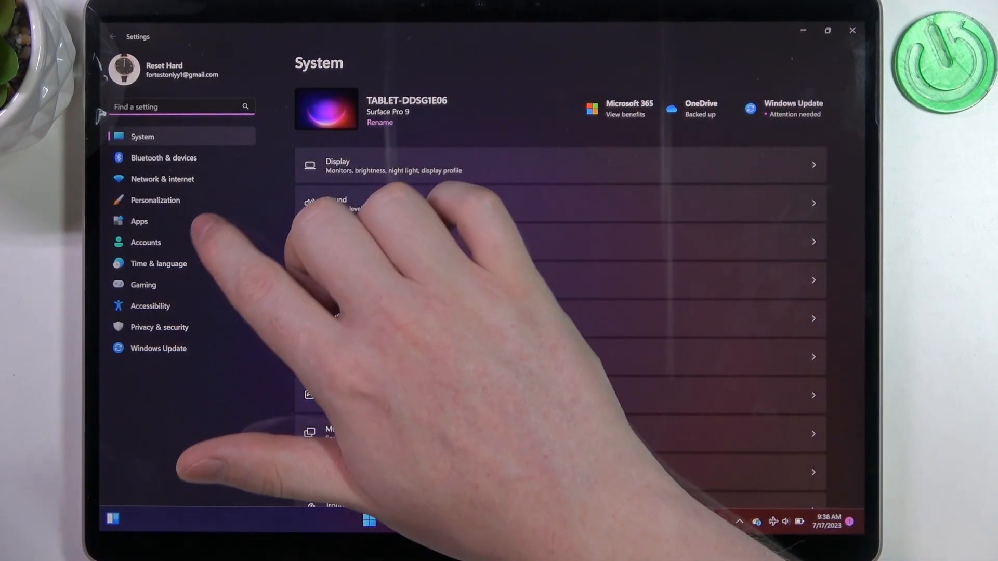
{"action": "left_click", "coordinate": [159, 263]}
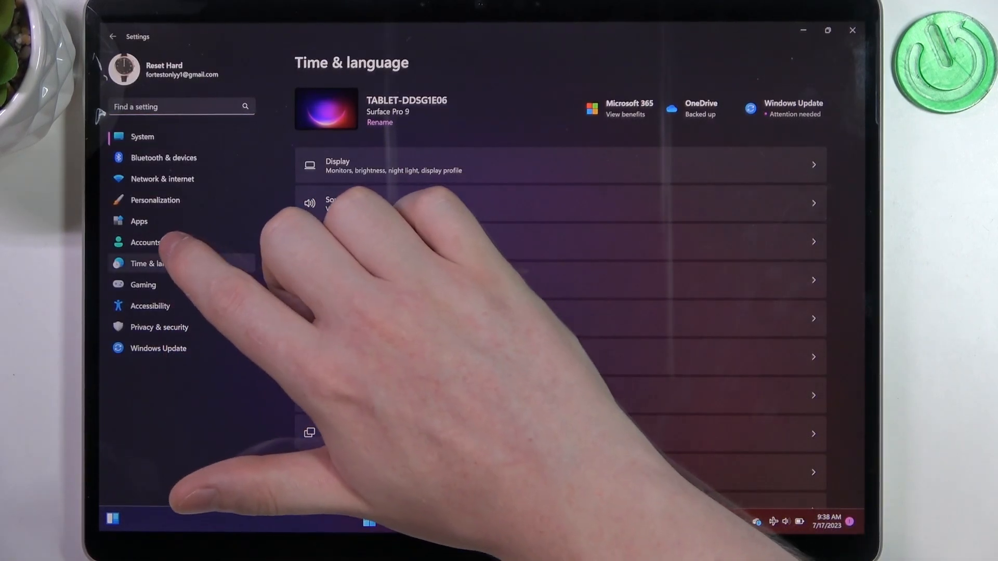
Step: Go to Accounts sign-in options with the PIN (Windows Hello) entry expanded
{"action": "left_click", "coordinate": [146, 242]}
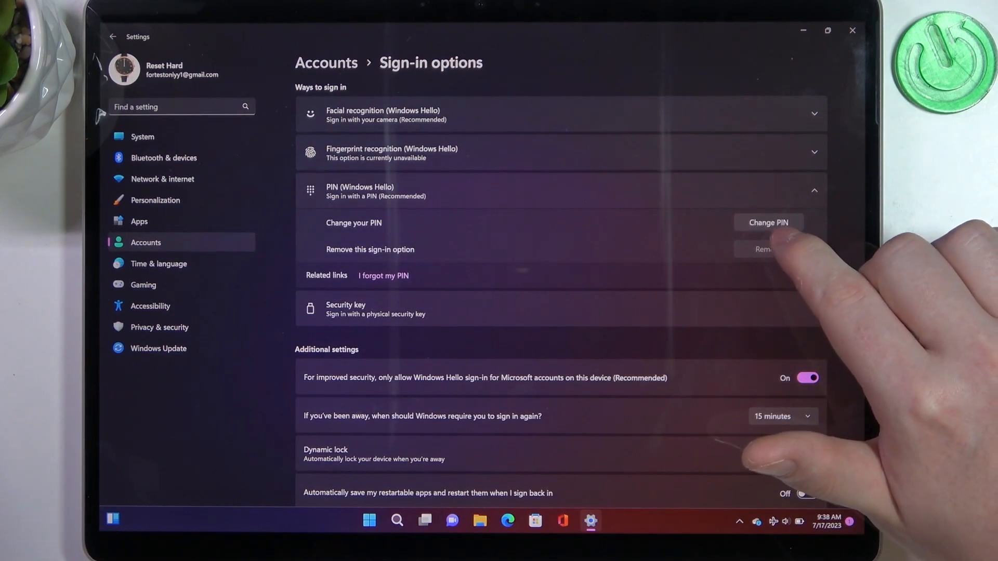
Step: Submit a simple new PIN, see the common-number-pattern error, and cancel the change
{"action": "left_click", "coordinate": [768, 222]}
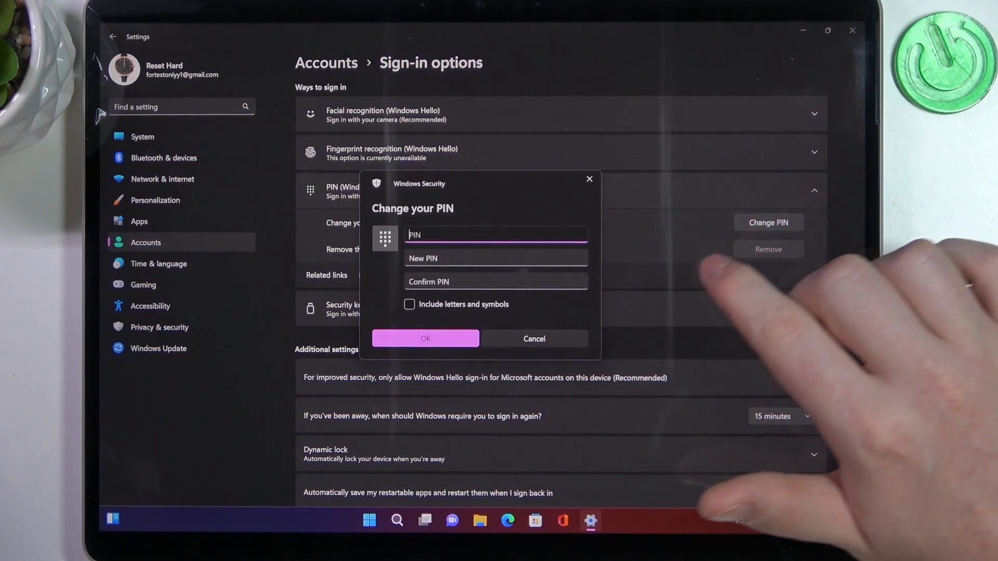
{"action": "left_click", "coordinate": [497, 235]}
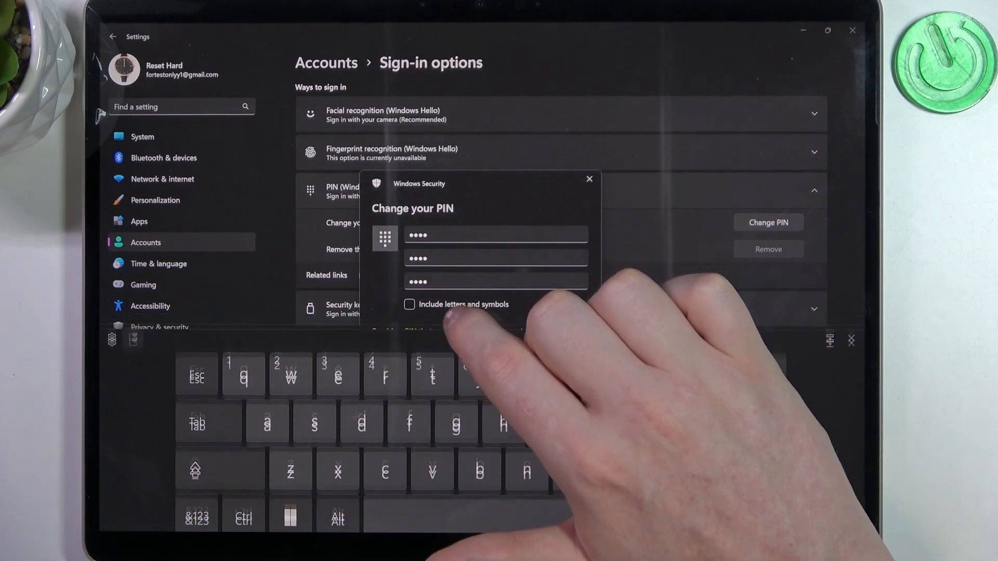
{"action": "left_click", "coordinate": [425, 365]}
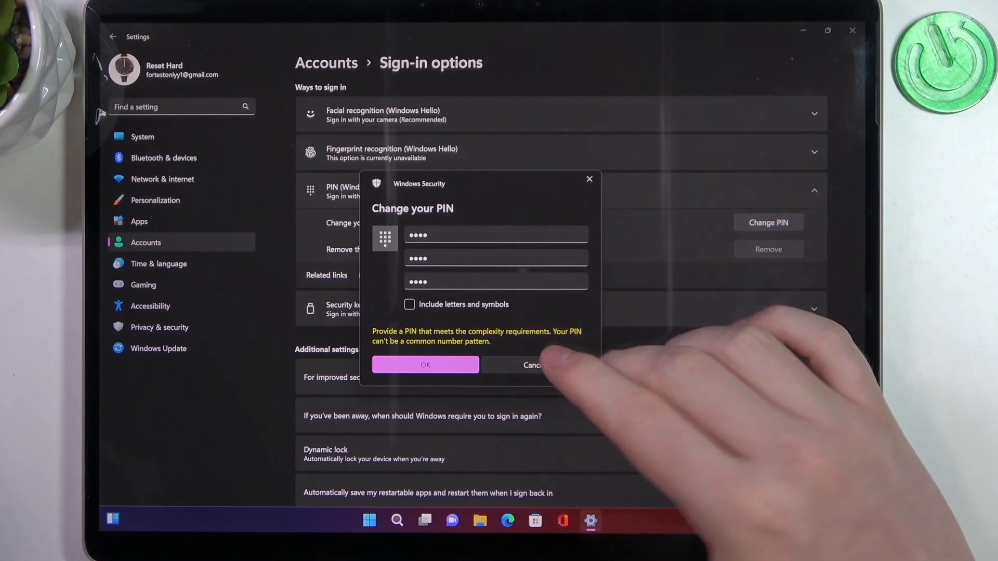
{"action": "left_click", "coordinate": [533, 365]}
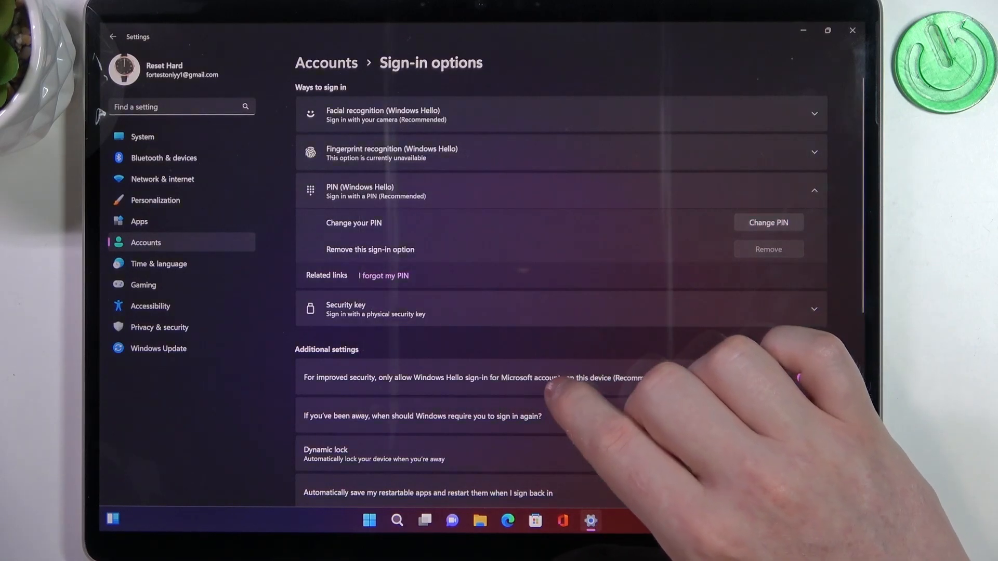
{"action": "scroll", "scroll_direction": "down", "scroll_amount": 3}
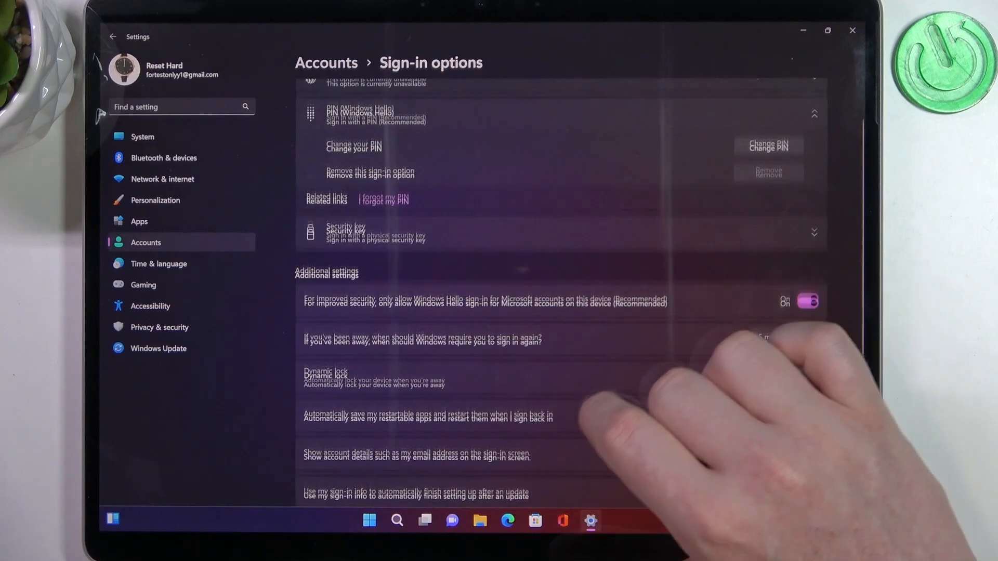
{"action": "scroll", "scroll_direction": "down", "scroll_amount": 3}
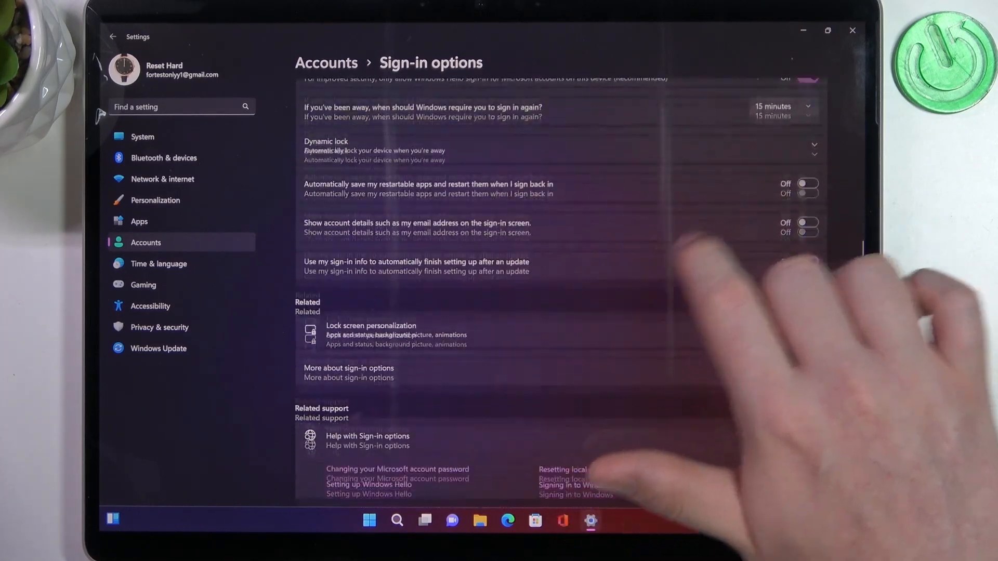